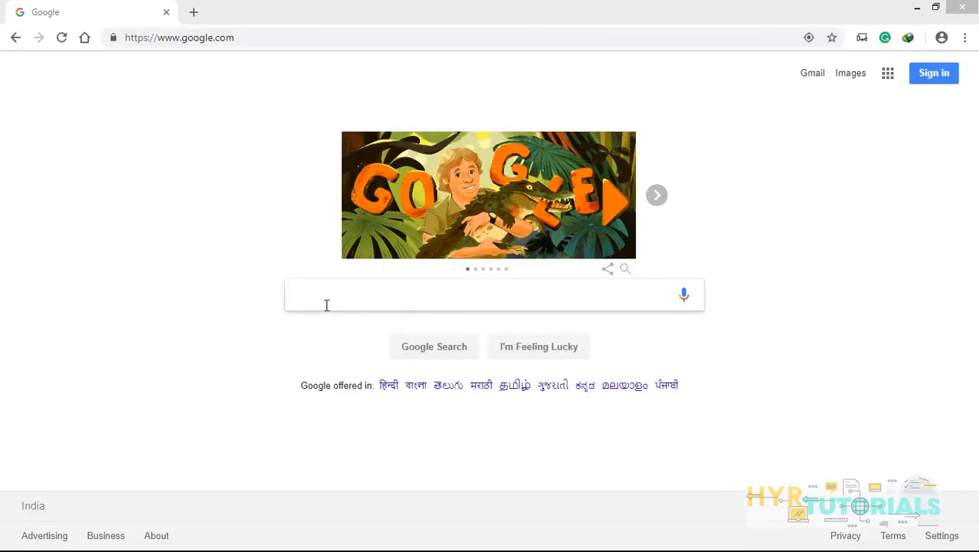
# - Search Google for 'chocolatey' and open the Chocolatey homepage from the top result
pyautogui.write('chocolatey')
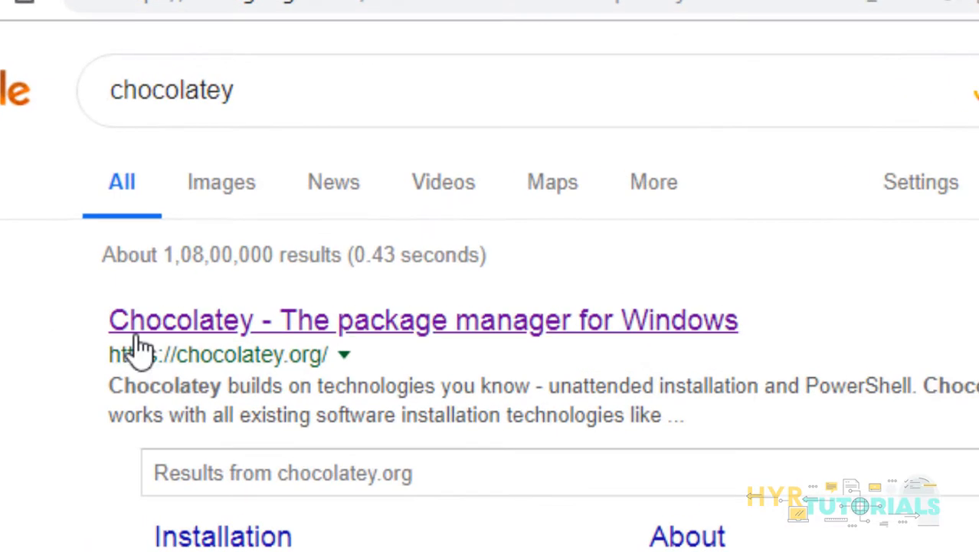
pyautogui.moveTo(595, 345)
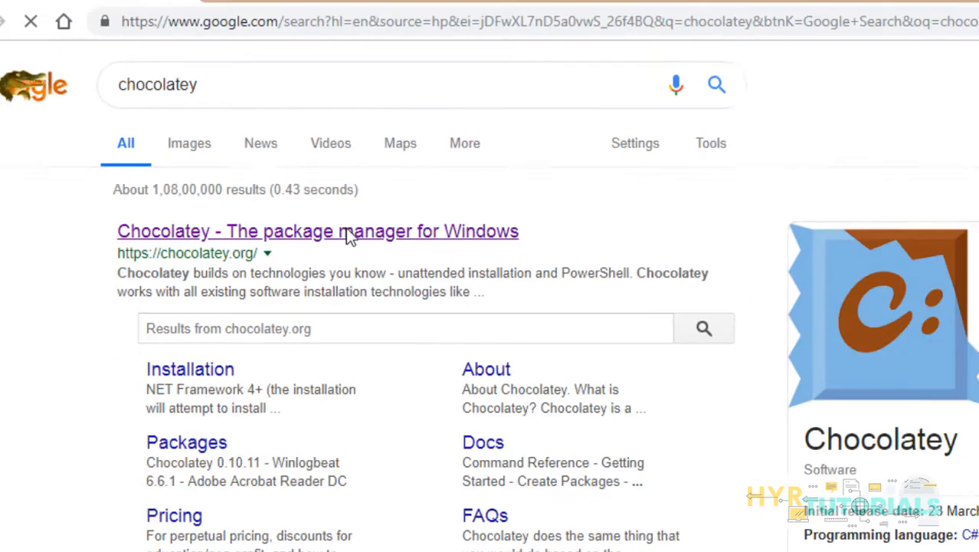
pyautogui.click(319, 230)
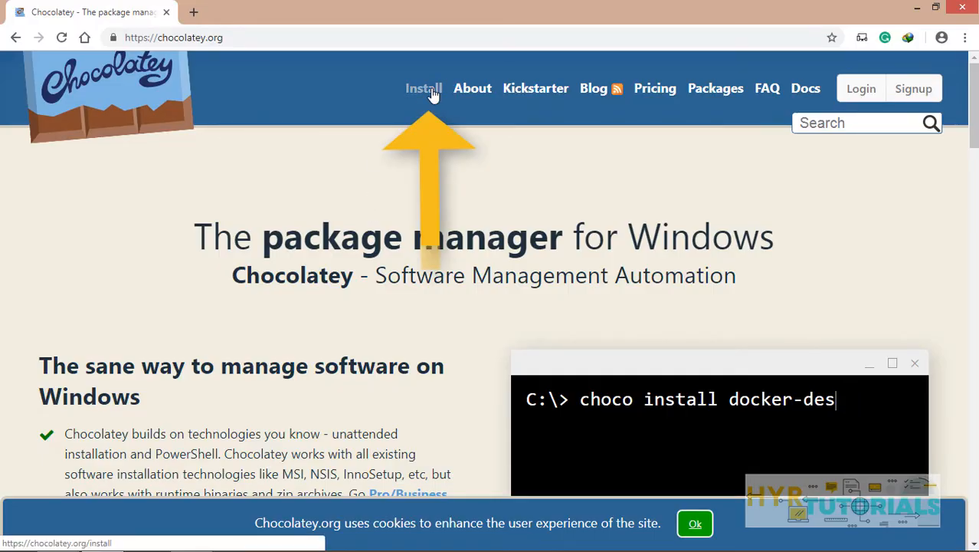
# - Copy the 'Install with cmd.exe' command from Chocolatey's installation page
pyautogui.click(423, 88)
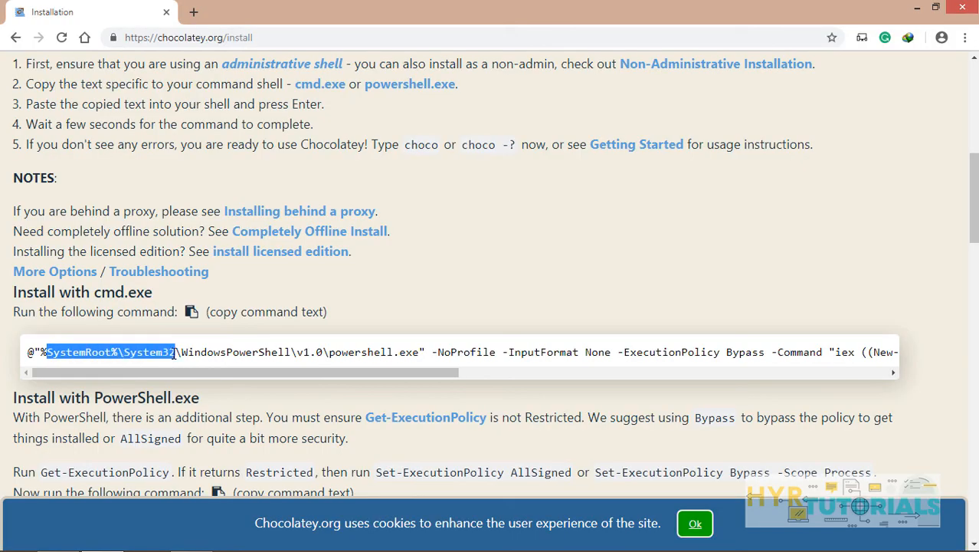
pyautogui.click(190, 313)
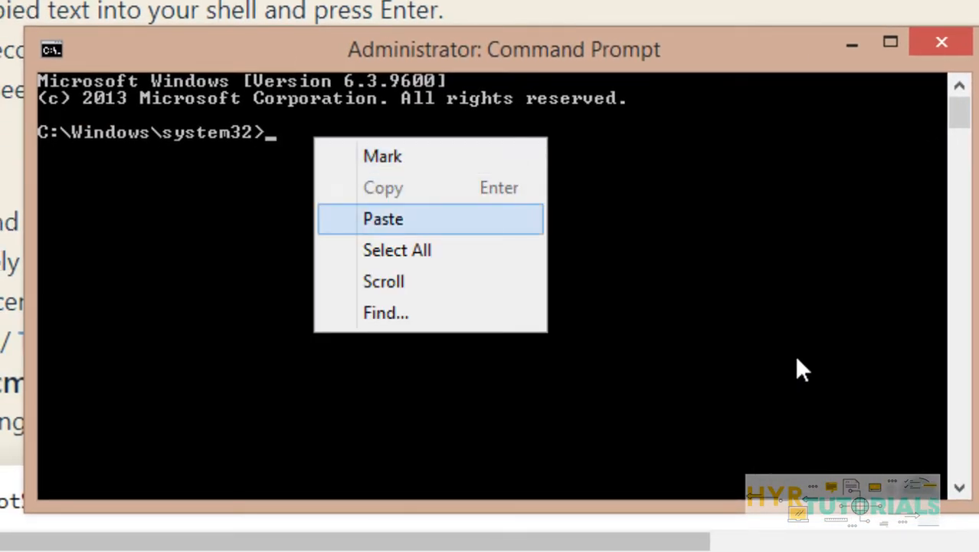
# - Paste and run the Chocolatey install command in the Administrator prompt until choco.exe is ready
pyautogui.click(383, 218)
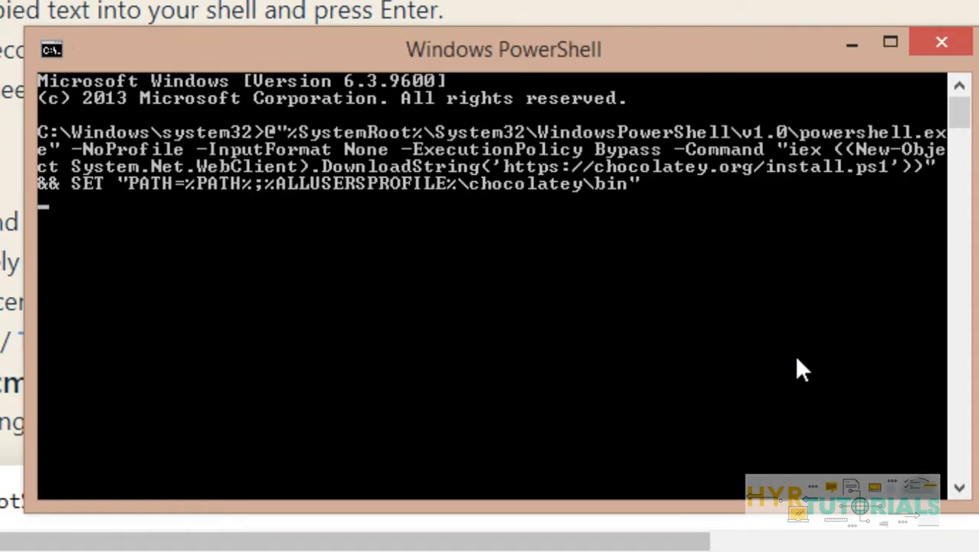
pyautogui.press('Return')
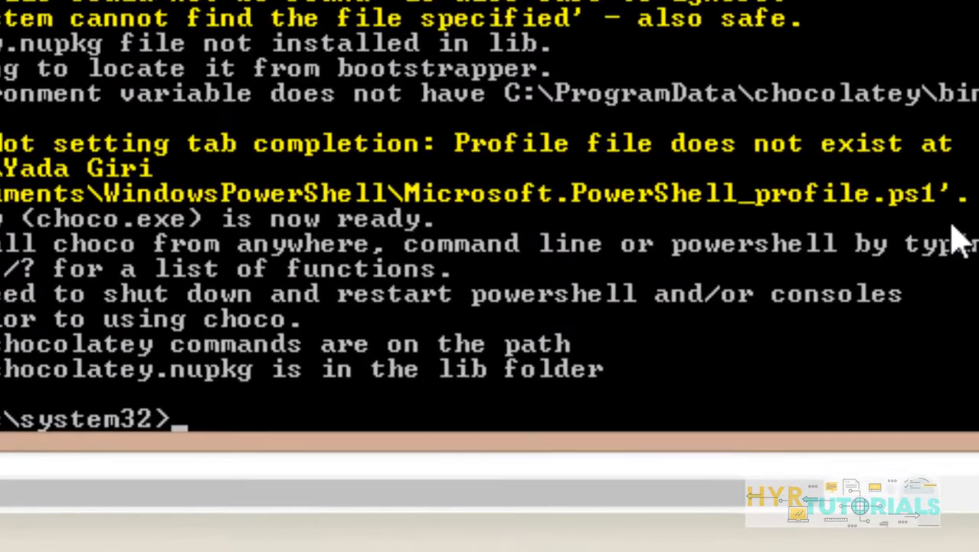
# - Run 'choco install flauinspect' and let the package installation proceed
pyautogui.write('choco')
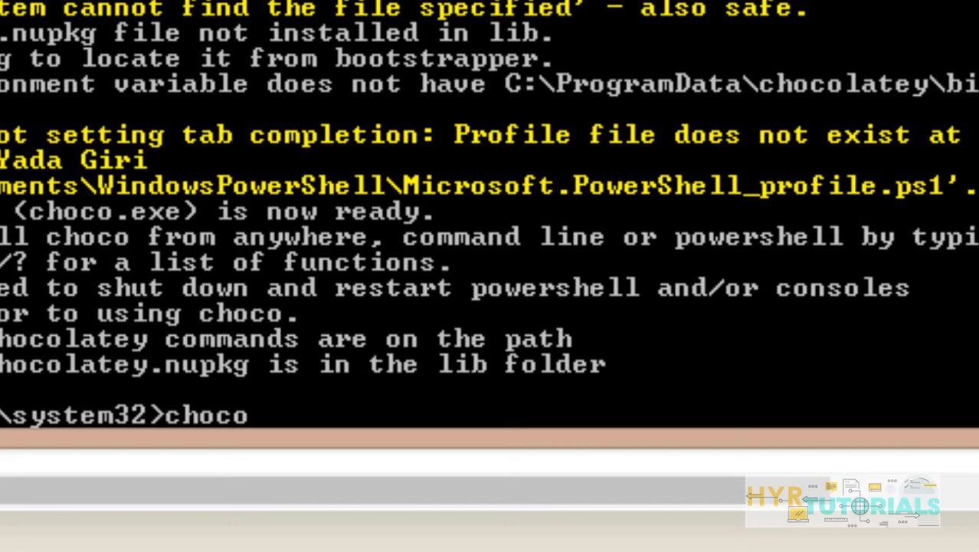
pyautogui.write('install')
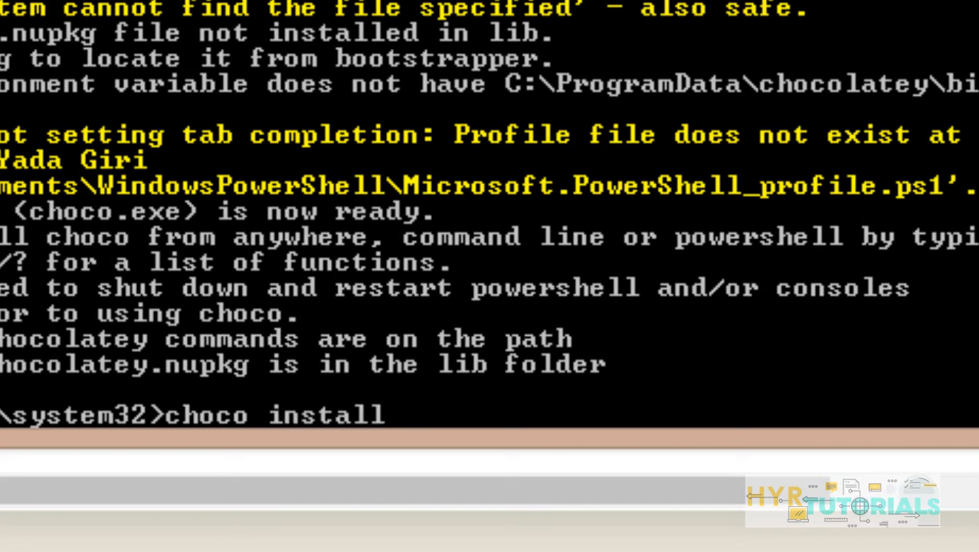
pyautogui.write('flau')
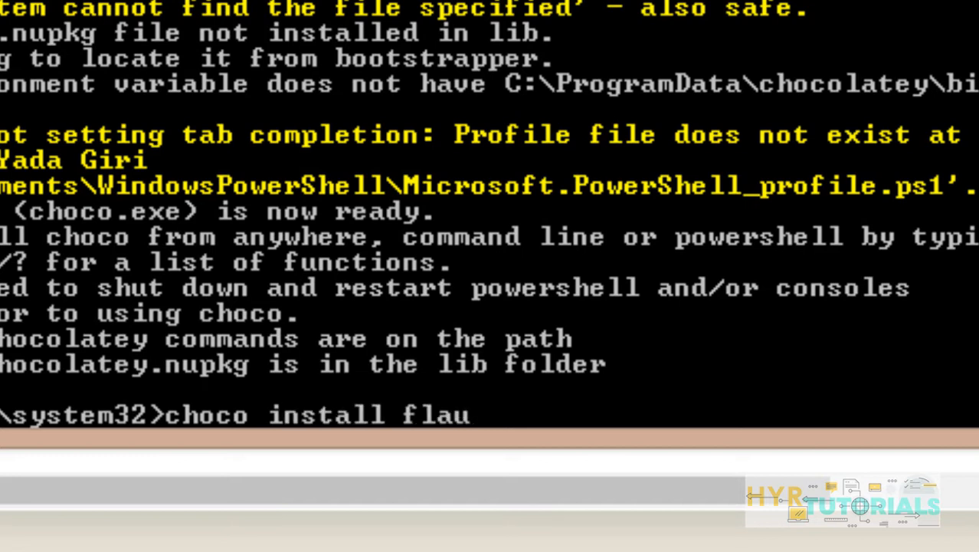
pyautogui.write('inspect')
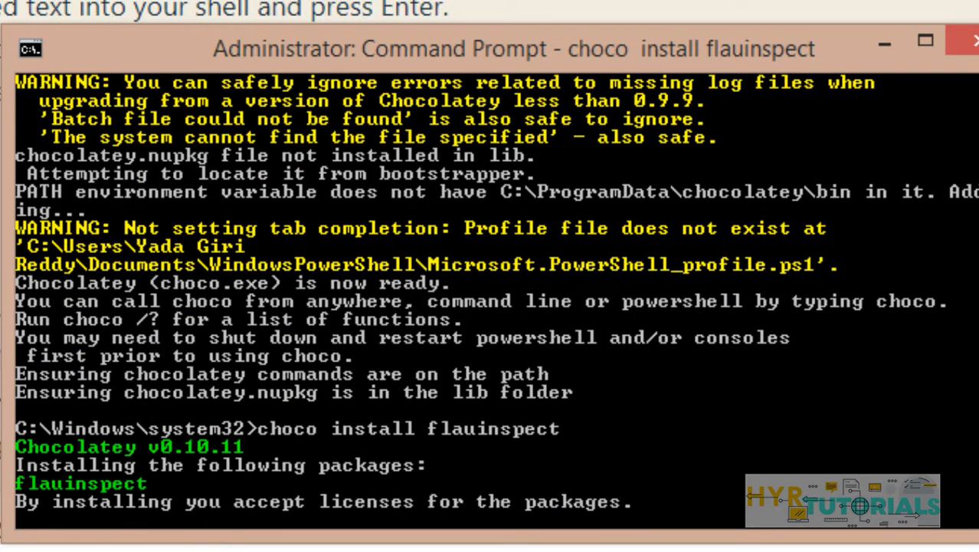
pyautogui.scroll(-3)
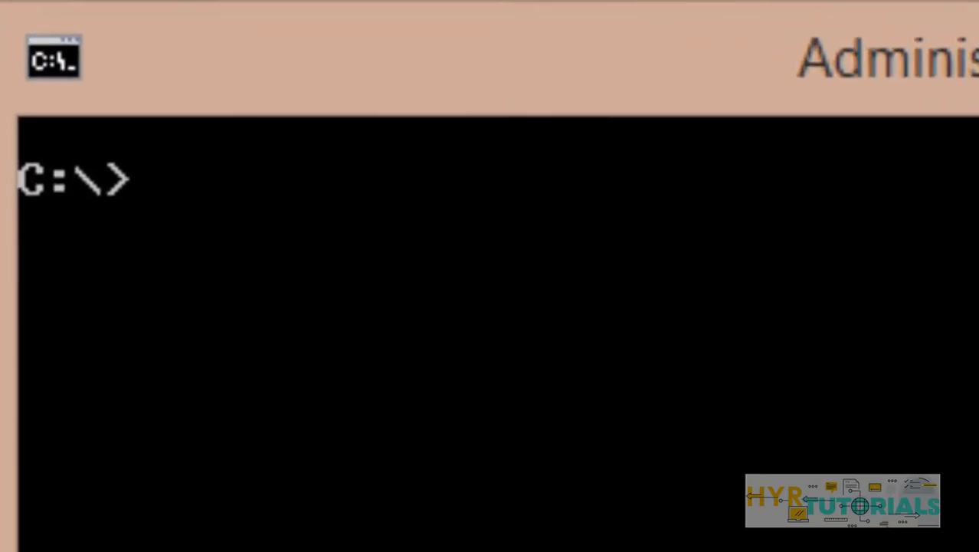
# - Run 'flauinspect' at the C:\> prompt to bring up the Choose UIA Version dialog
pyautogui.write('f')
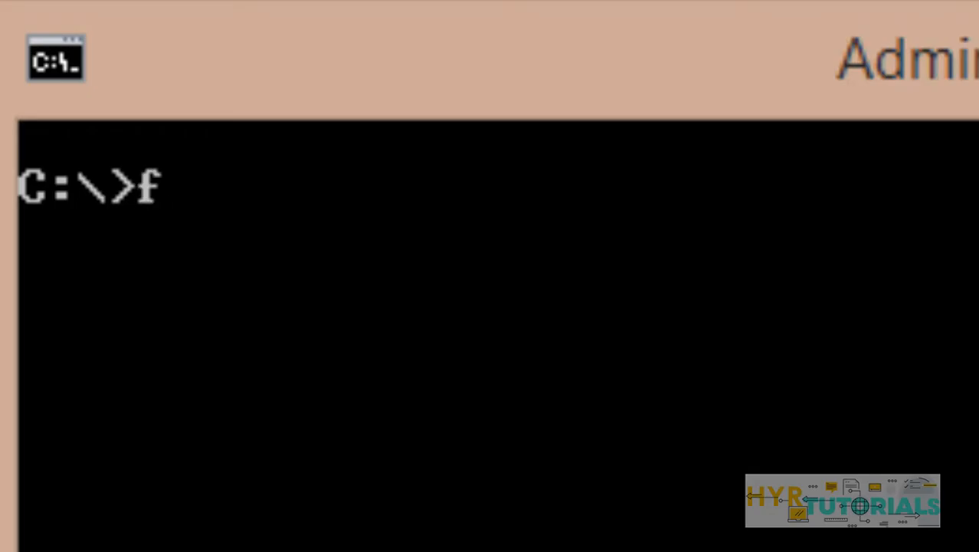
pyautogui.write('laui')
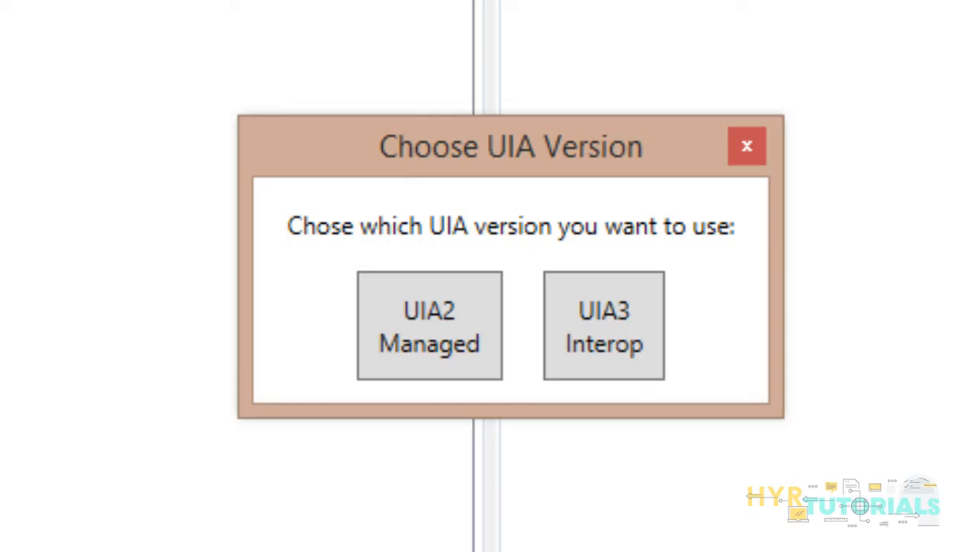
# - Start the inspector with the UIA3 Interop version
pyautogui.click(604, 325)
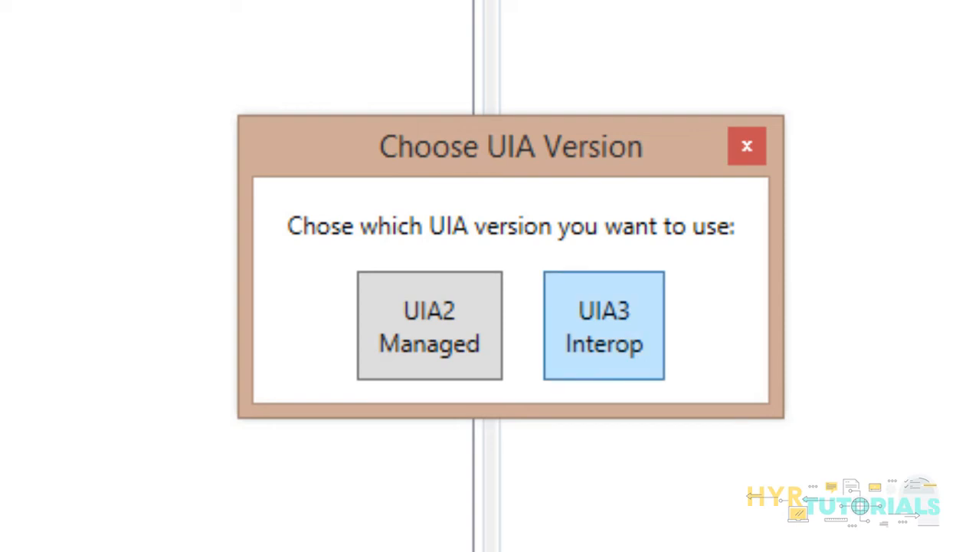
pyautogui.click(604, 325)
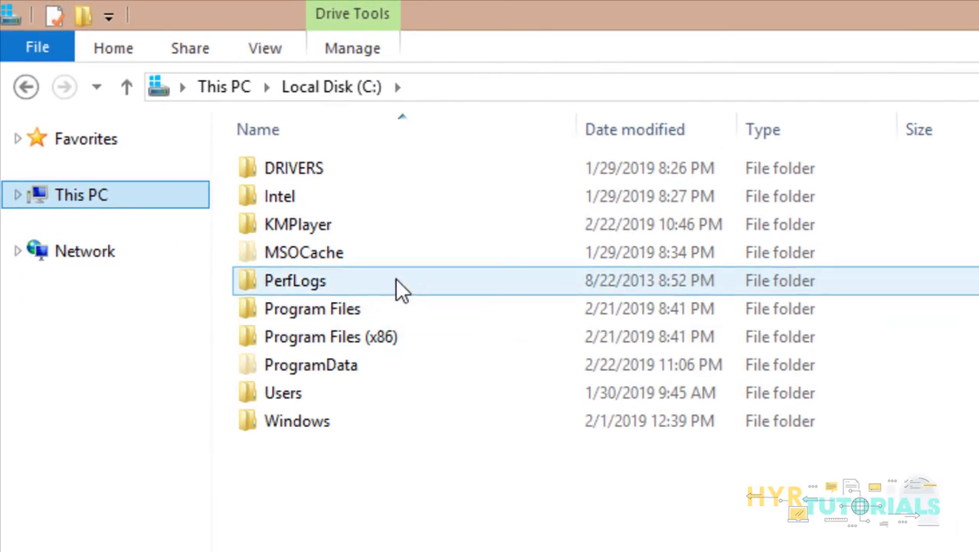
# - Drill down from Local Disk (C:) through ProgramData and chocolatey into the bin folder holding FlaUInspect
pyautogui.doubleClick(311, 365)
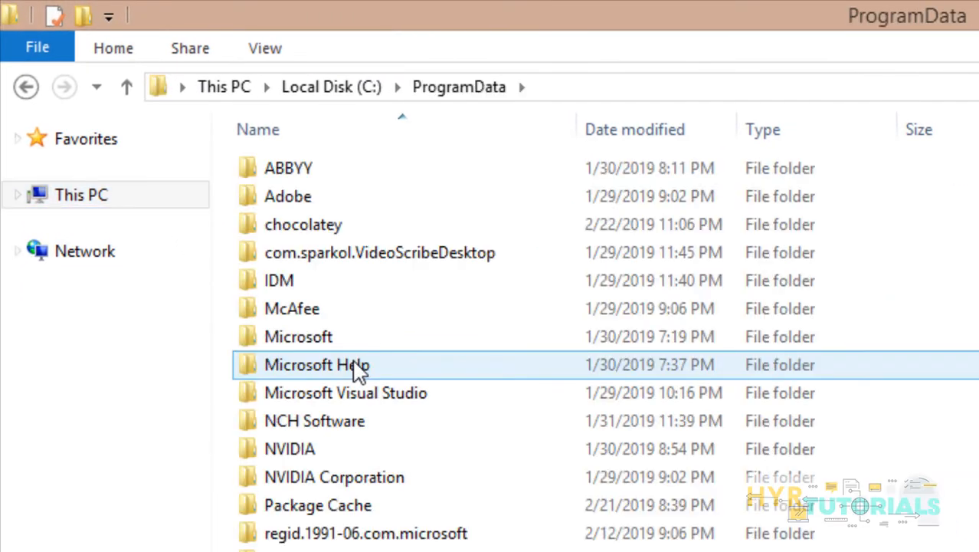
pyautogui.doubleClick(303, 224)
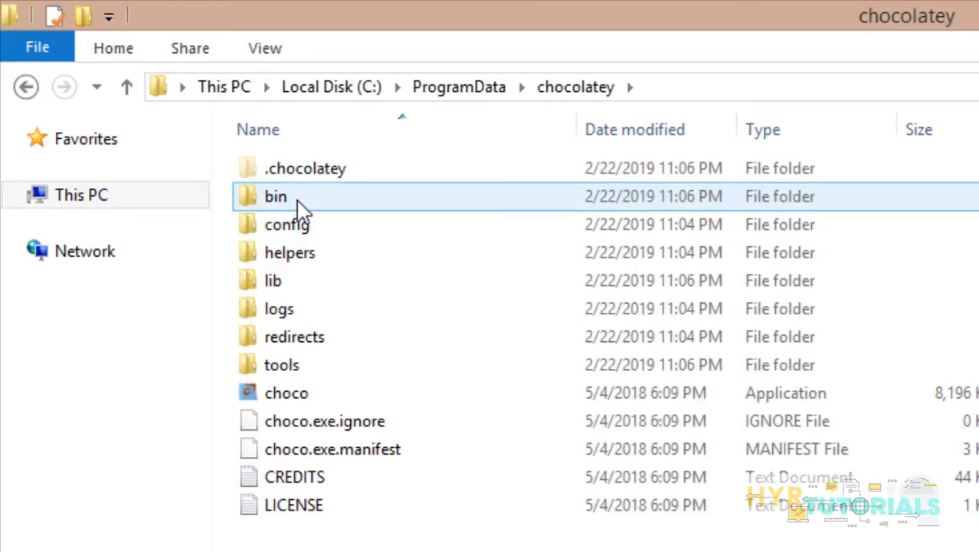
pyautogui.moveTo(315, 212)
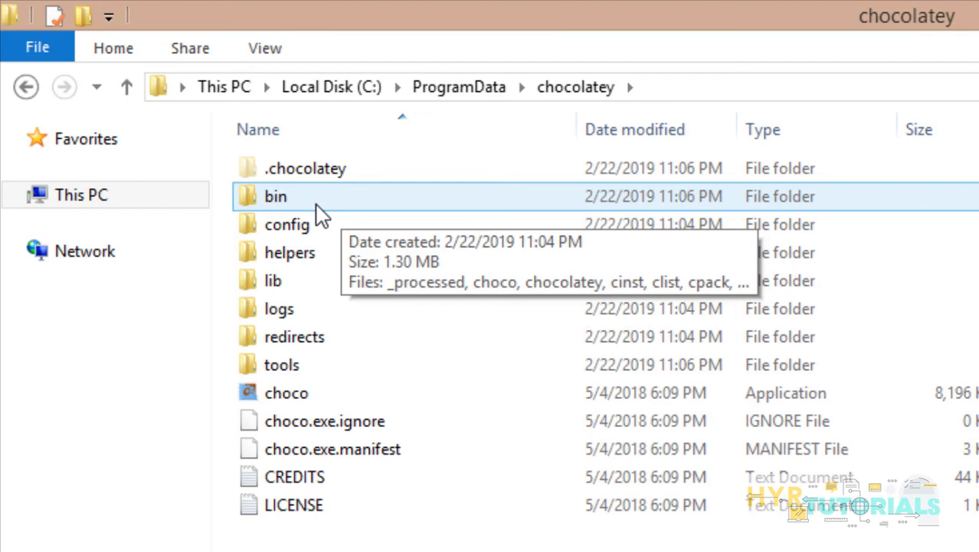
pyautogui.doubleClick(276, 196)
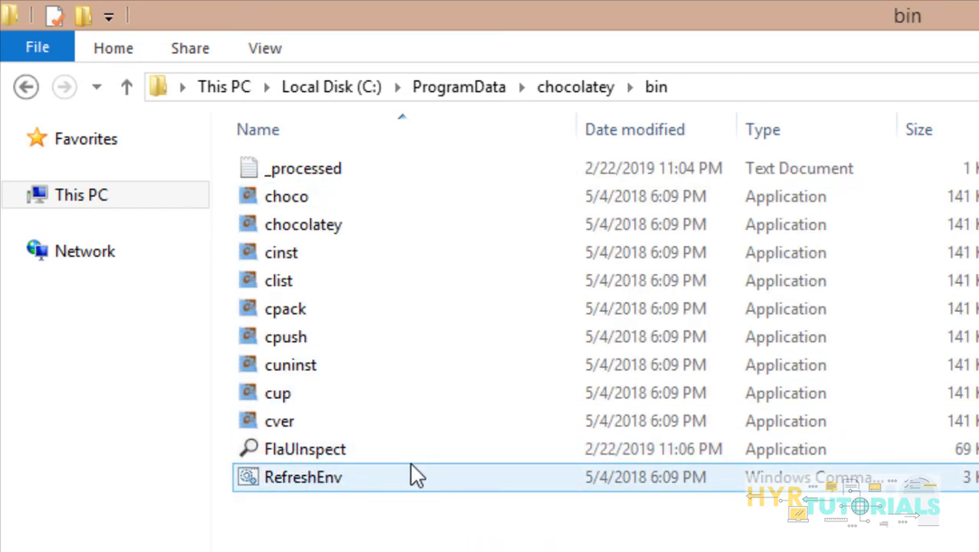
pyautogui.doubleClick(305, 447)
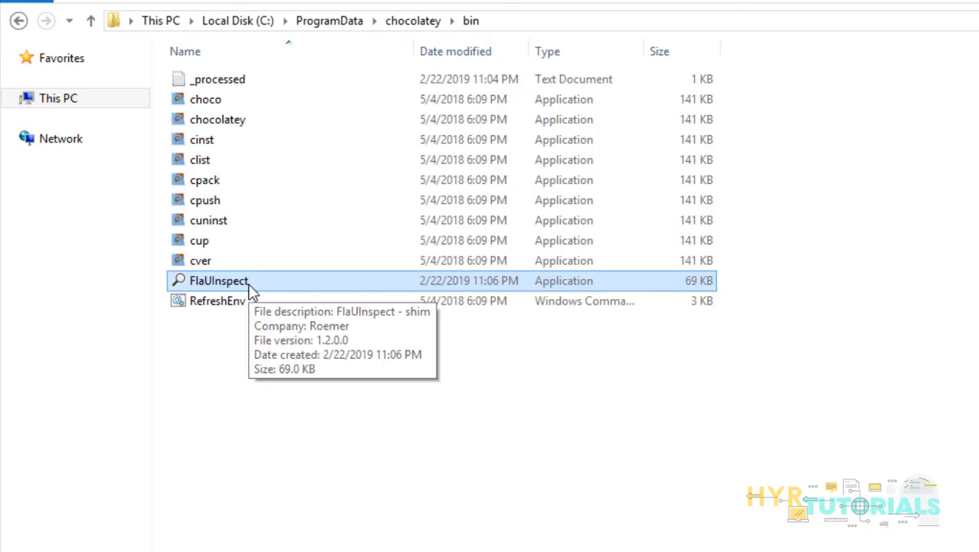
pyautogui.moveTo(248, 288)
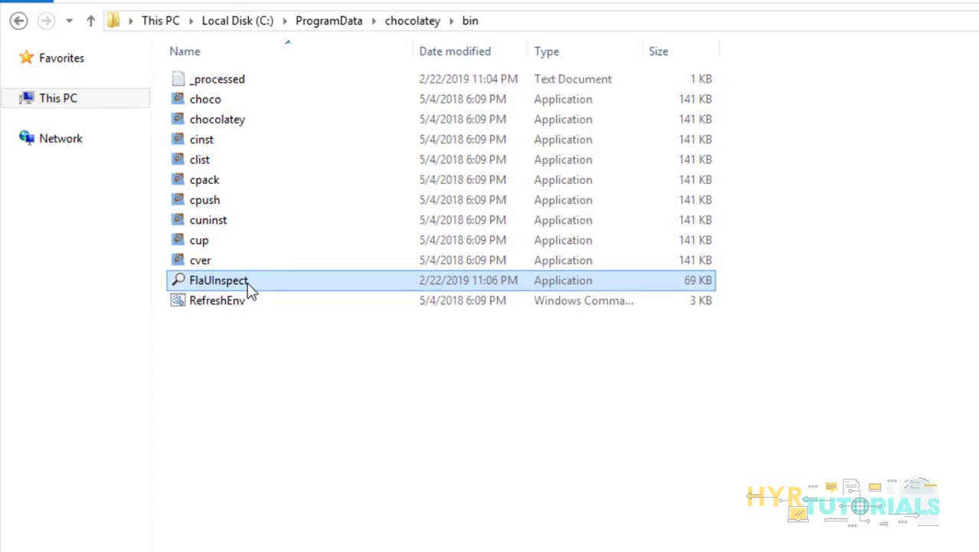
# - Create a FlaUInspect shortcut and accept placing it on the desktop
pyautogui.rightClick(218, 279)
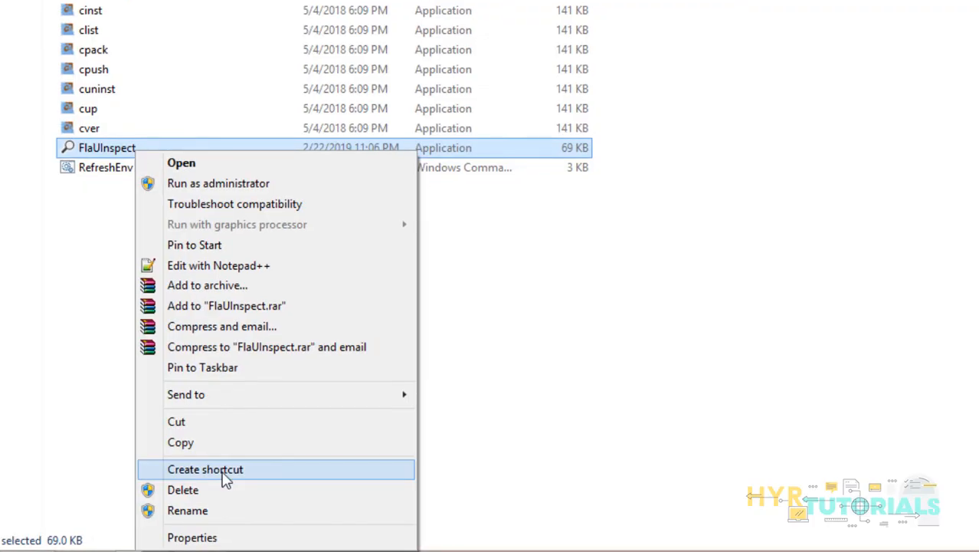
pyautogui.click(205, 469)
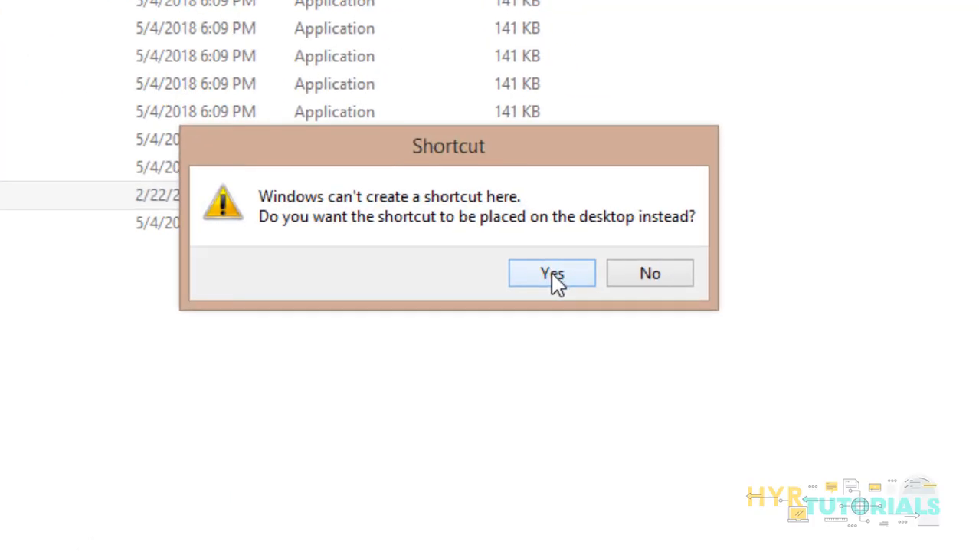
pyautogui.click(552, 273)
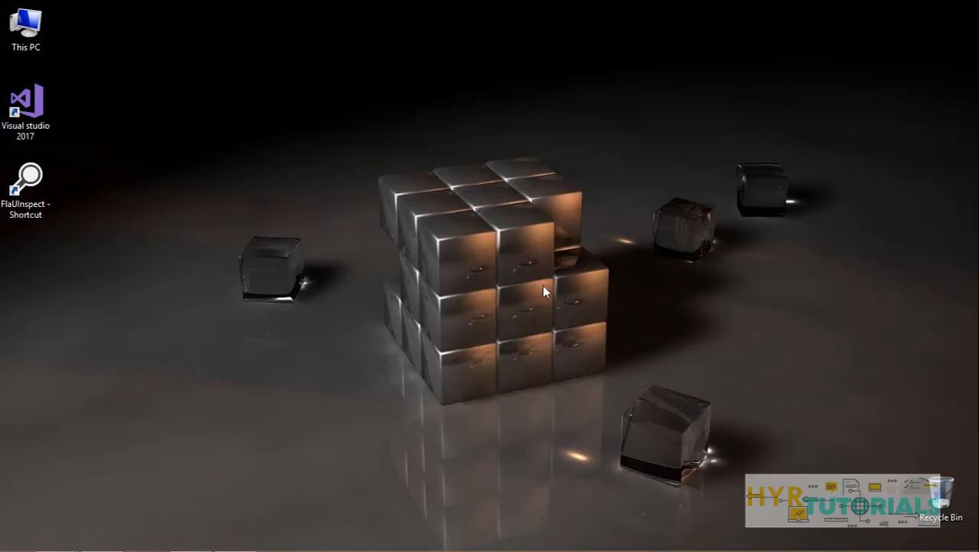
pyautogui.moveTo(61, 221)
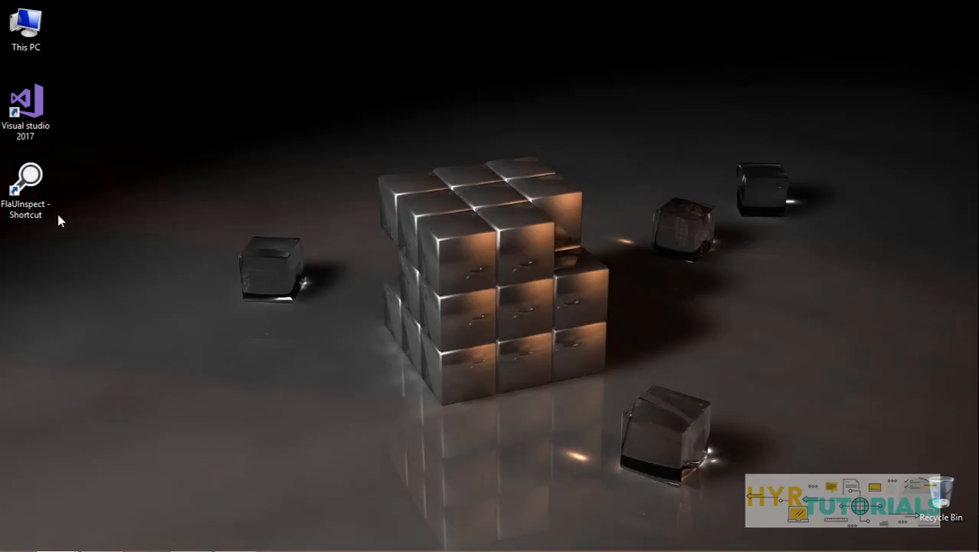
# - Launch FlaUInspect v1.2.0 from the 'FlaUInspect - Shortcut' desktop icon
pyautogui.click(24, 181)
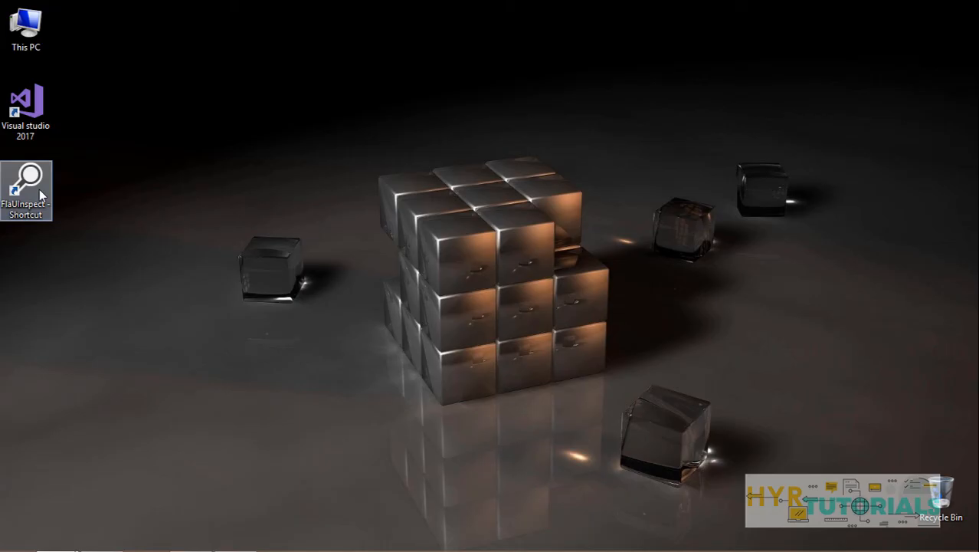
pyautogui.doubleClick(24, 184)
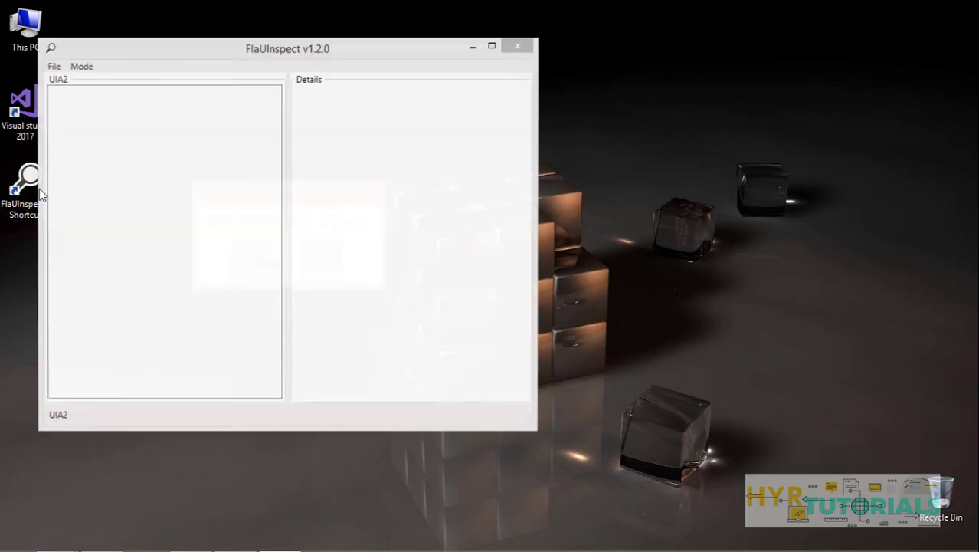